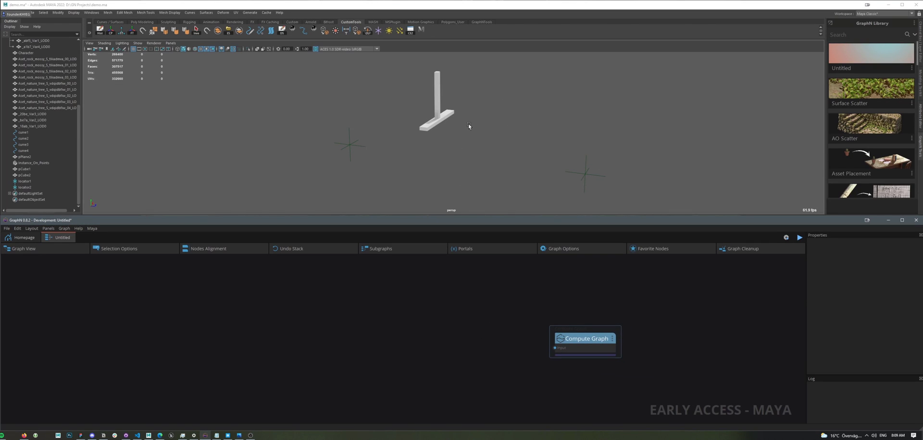
{"action": "mouse_move", "coordinate": [505, 127]}
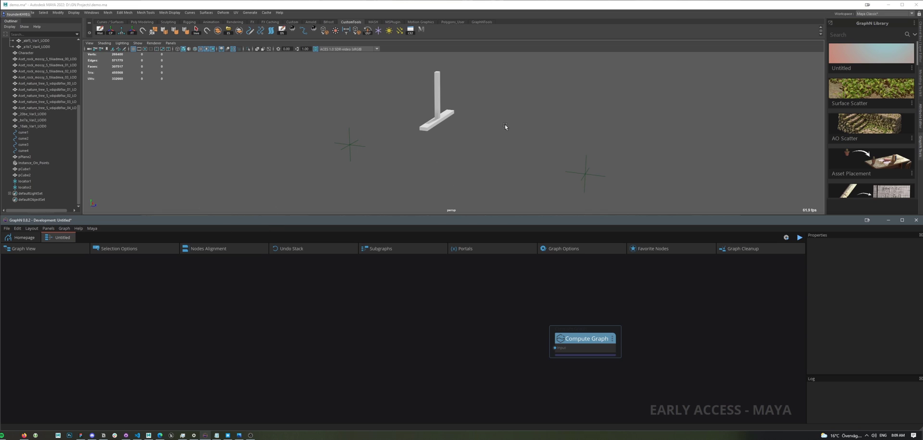
{"action": "mouse_move", "coordinate": [436, 182]}
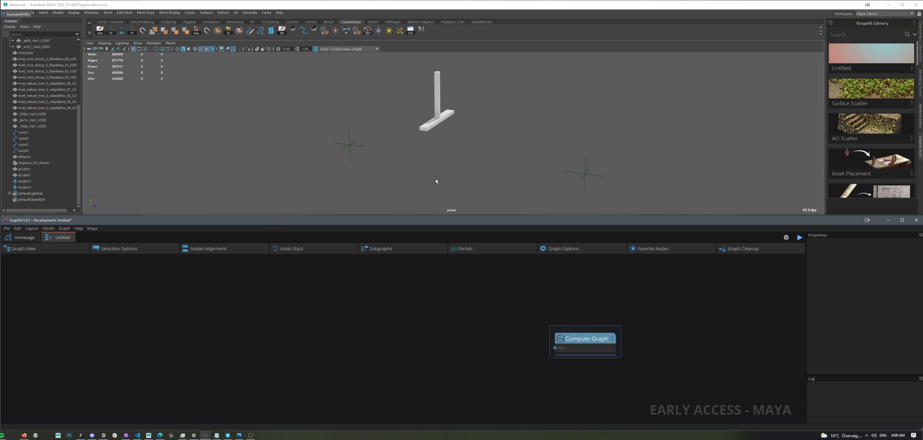
Select a locator and move it so the row of posts respreads between the locators
{"action": "left_click", "coordinate": [25, 182]}
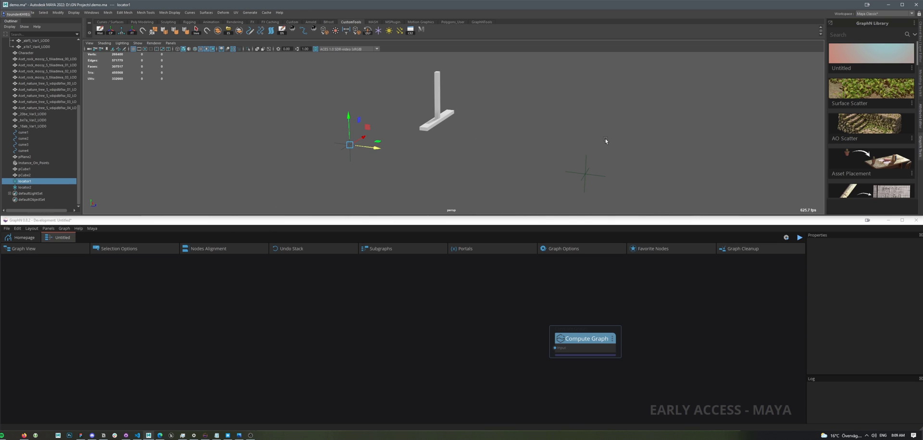
{"action": "left_click_drag", "start_coordinate": [605, 140], "coordinate": [534, 190]}
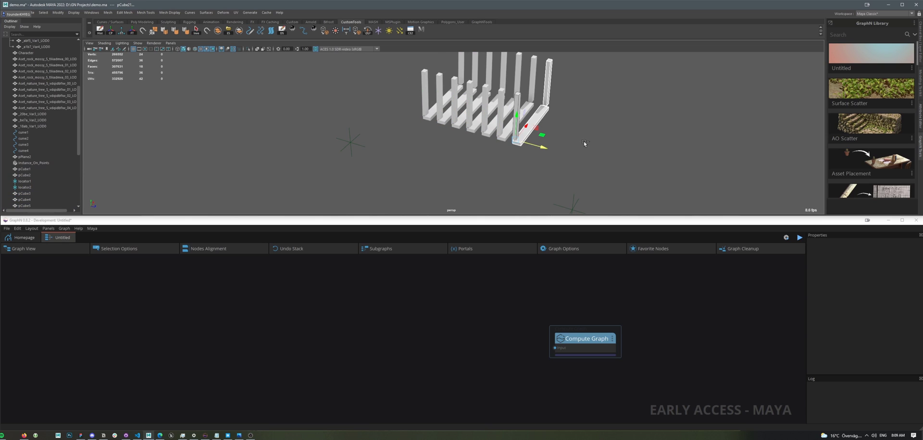
{"action": "left_click", "coordinate": [27, 171]}
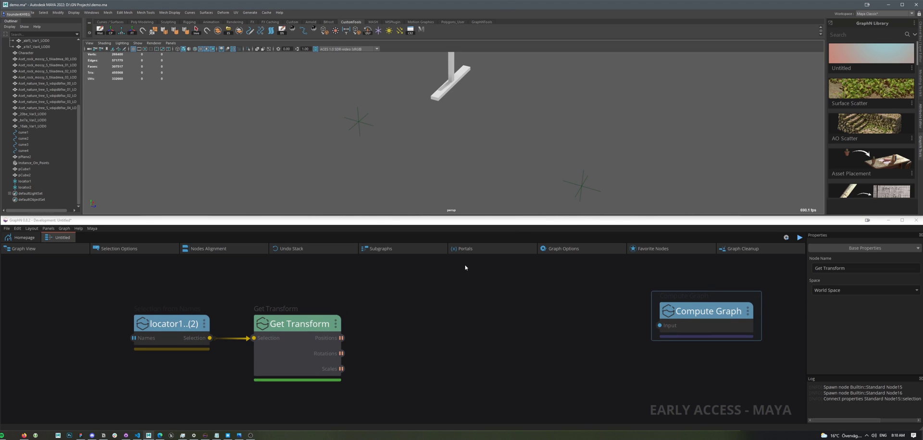
{"action": "mouse_move", "coordinate": [544, 180]}
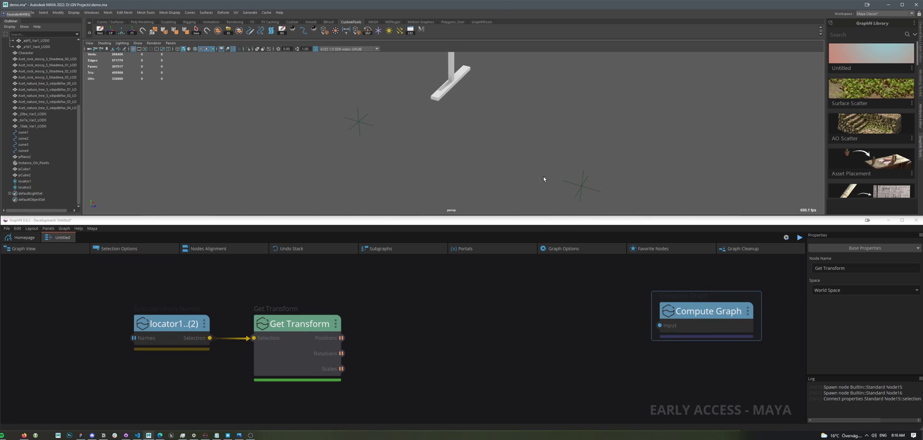
{"action": "mouse_move", "coordinate": [468, 321]}
{"action": "type", "text": "create l"}
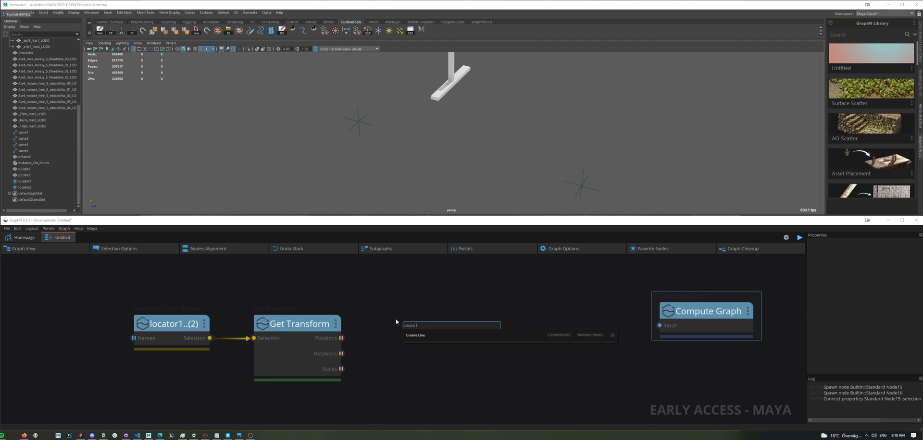
Add Create Line, wire pCube2 into Instance On Points as the objects, and run Compute Graph
{"action": "left_click", "coordinate": [416, 335]}
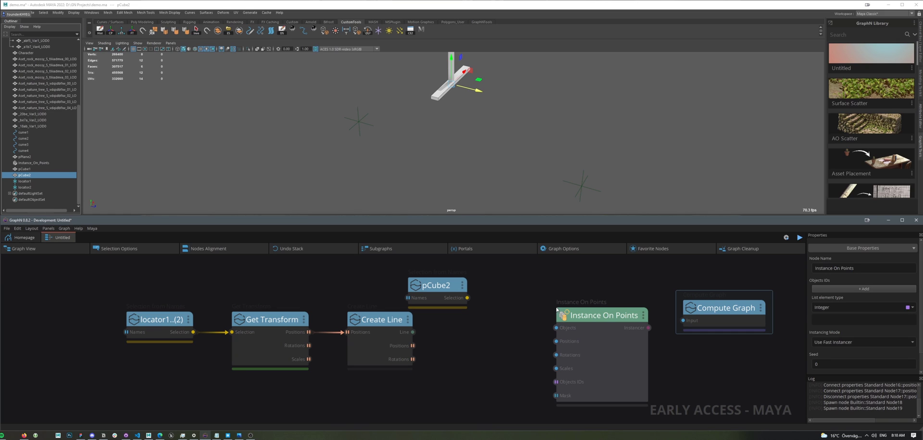
{"action": "left_click", "coordinate": [434, 285]}
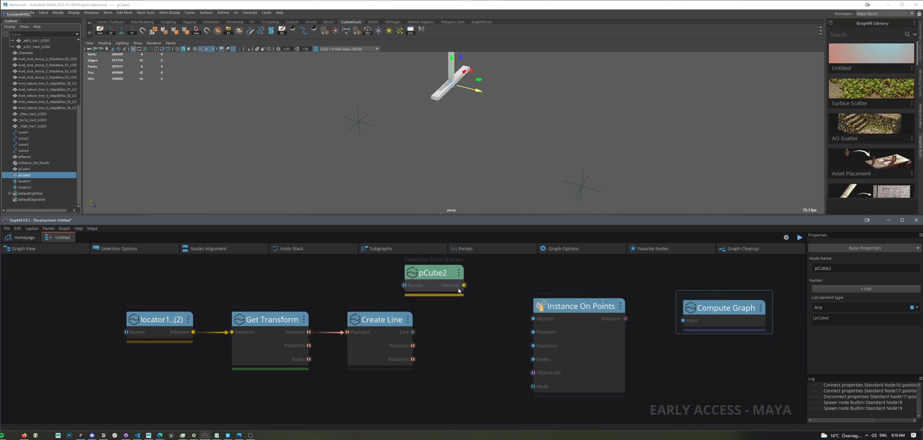
{"action": "left_click_drag", "start_coordinate": [464, 286], "coordinate": [536, 318]}
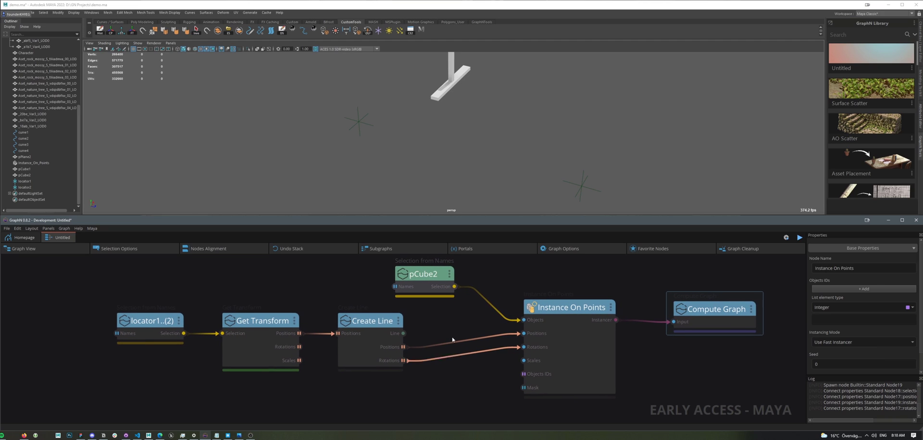
{"action": "left_click", "coordinate": [799, 238]}
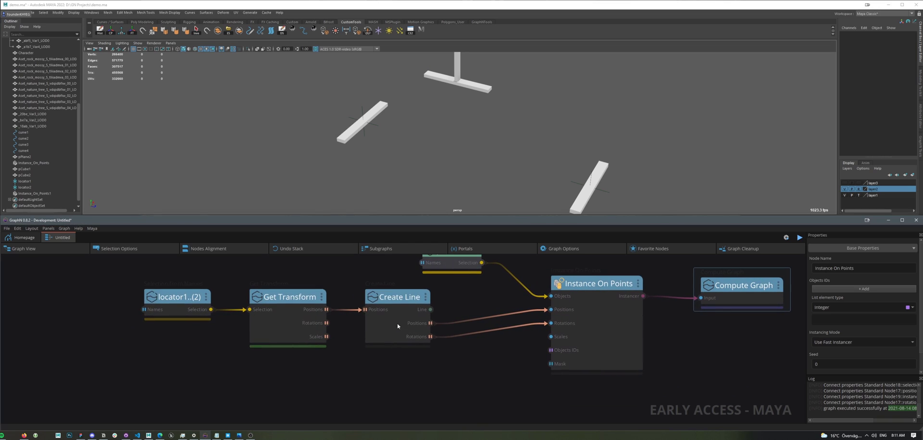
Enable Resample Points on Create Line and try Distance values 25, 20, 18, 25, 30
{"action": "left_click", "coordinate": [398, 298]}
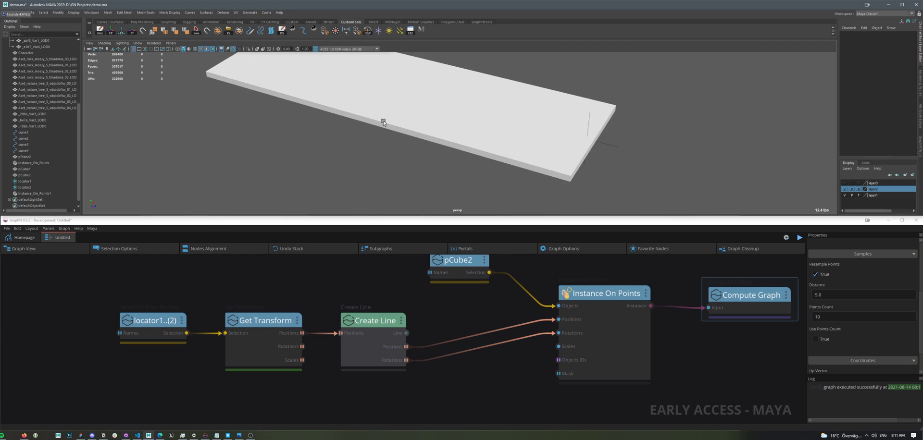
{"action": "left_click_drag", "start_coordinate": [384, 122], "coordinate": [521, 155]}
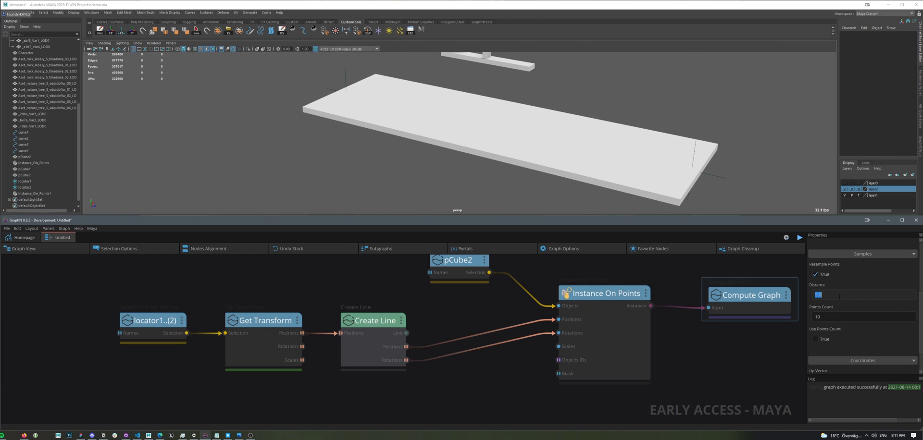
{"action": "type", "text": "25.0"}
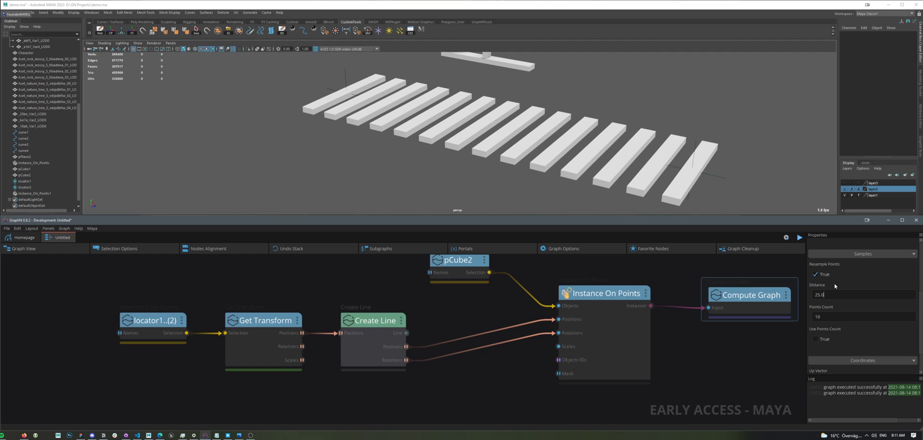
{"action": "type", "text": "20.0"}
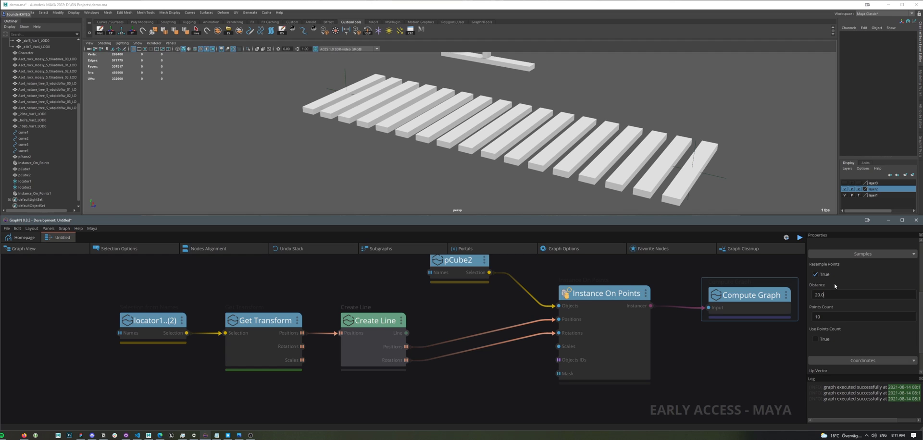
{"action": "type", "text": "18.0"}
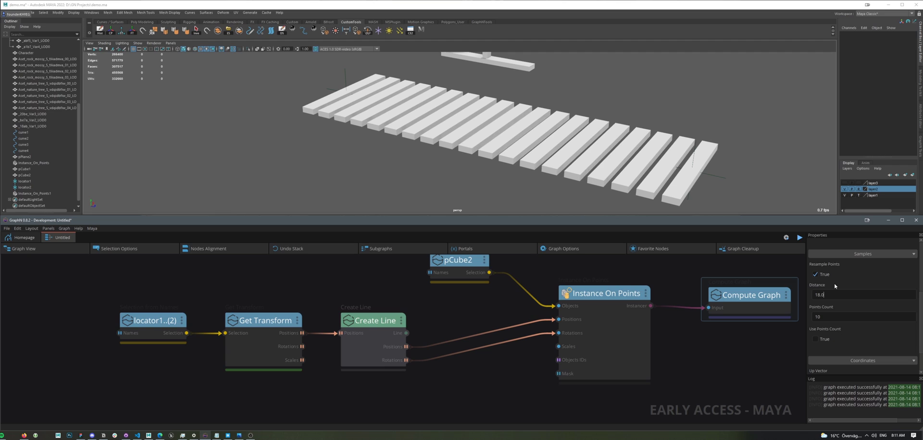
{"action": "type", "text": "25"}
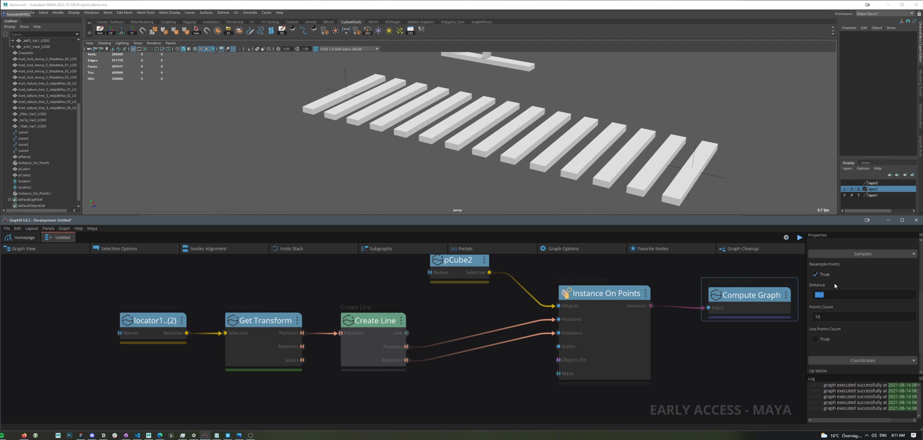
{"action": "type", "text": "30.0"}
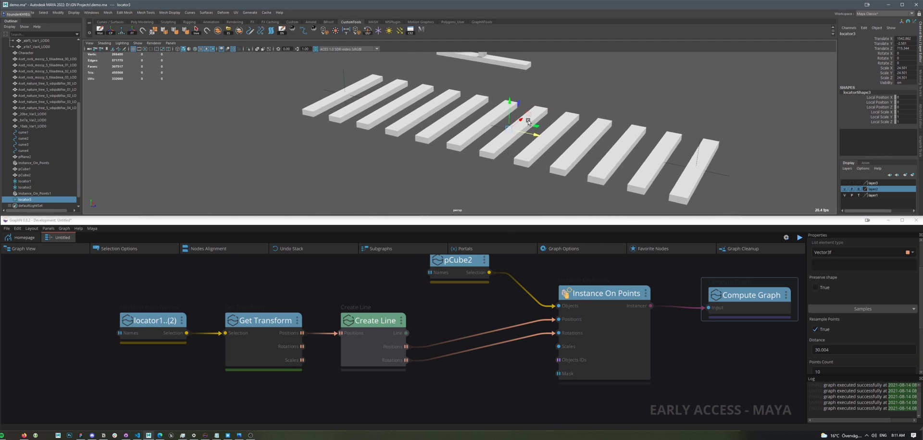
Move a locator to test the respread and settle the resample Distance at 10.0
{"action": "left_click_drag", "start_coordinate": [527, 122], "coordinate": [536, 125]}
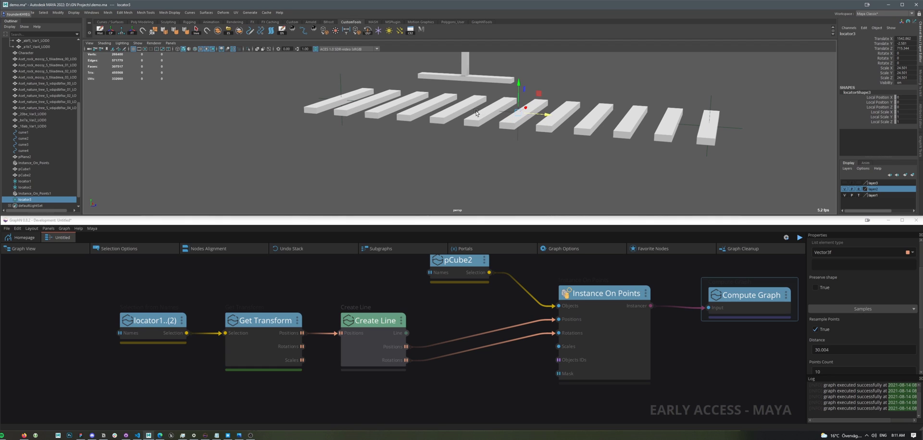
{"action": "mouse_move", "coordinate": [593, 96]}
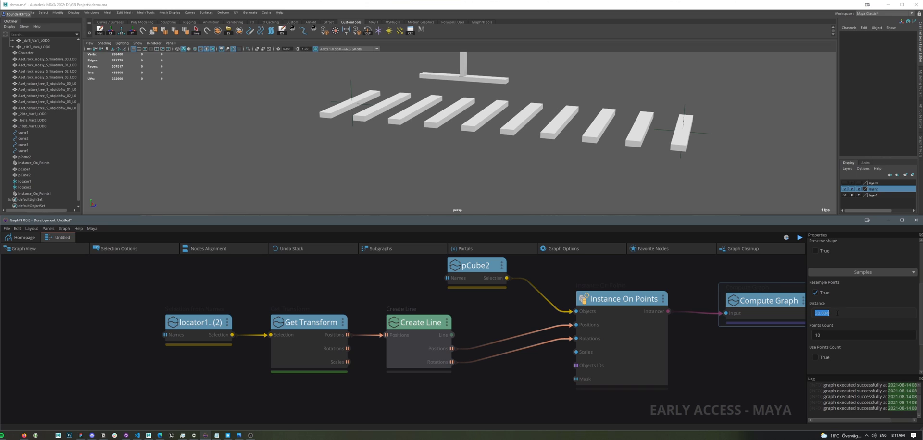
{"action": "type", "text": "10.0"}
{"action": "type", "text": "par"}
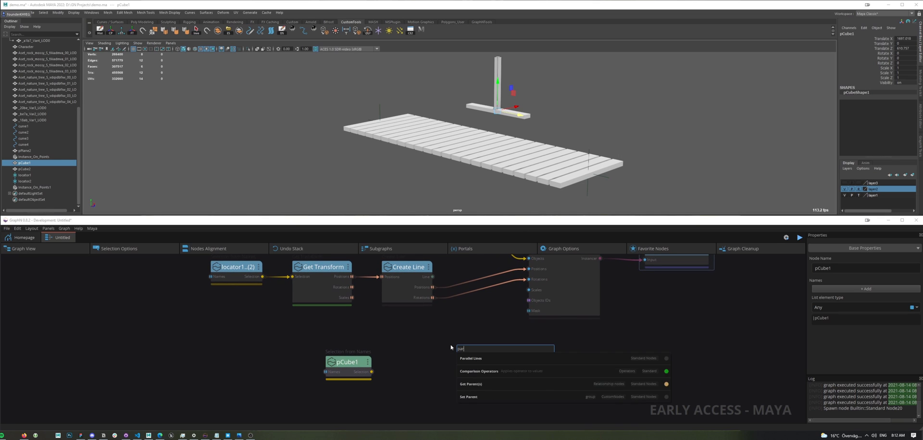
Add a Parallel Lines node feeding pCube1 posts, set its width to 60.0 and recompute
{"action": "left_click", "coordinate": [472, 358]}
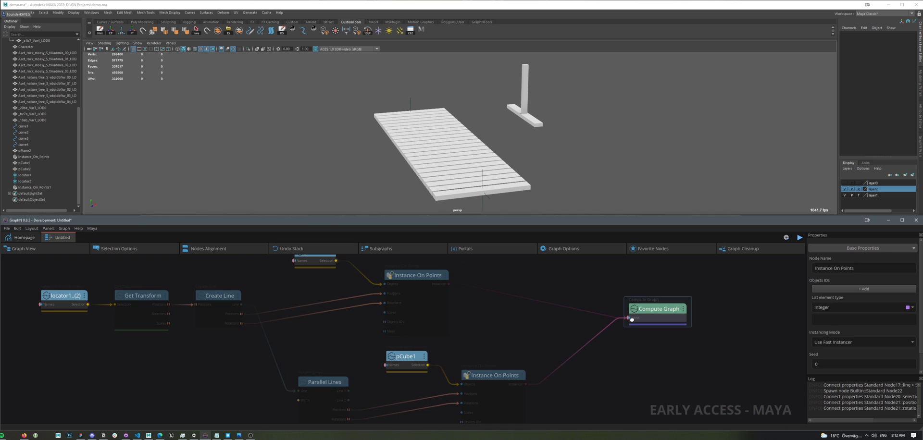
{"action": "left_click", "coordinate": [800, 237]}
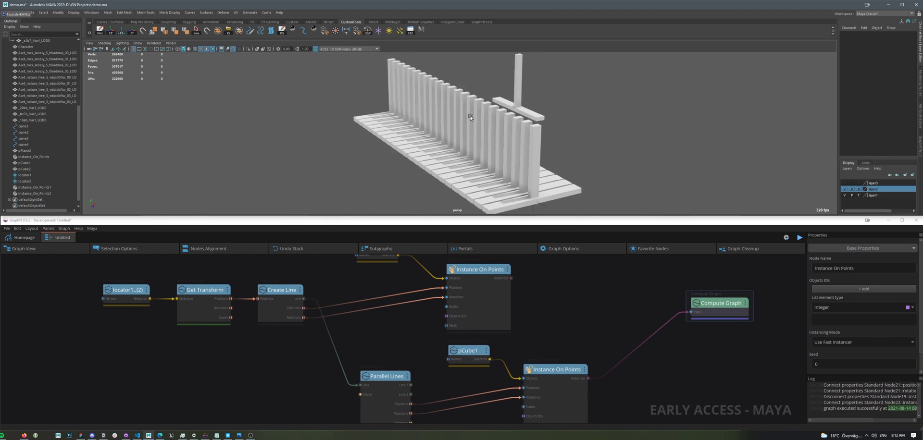
{"action": "left_click", "coordinate": [386, 377]}
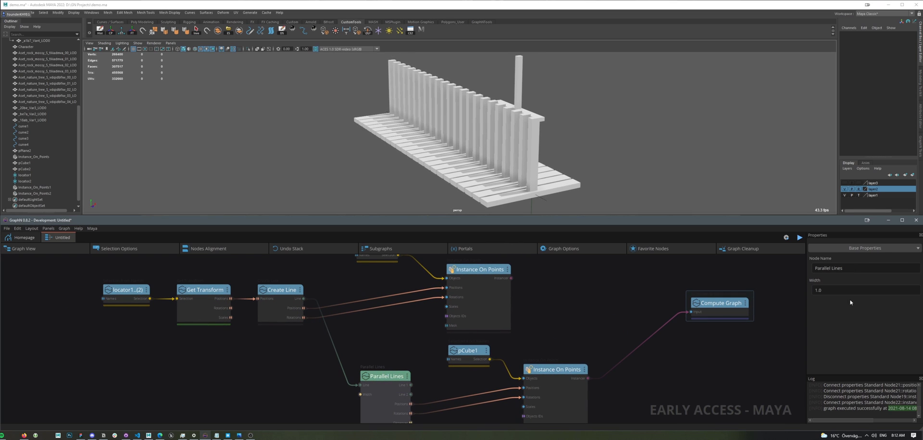
{"action": "type", "text": "60.0"}
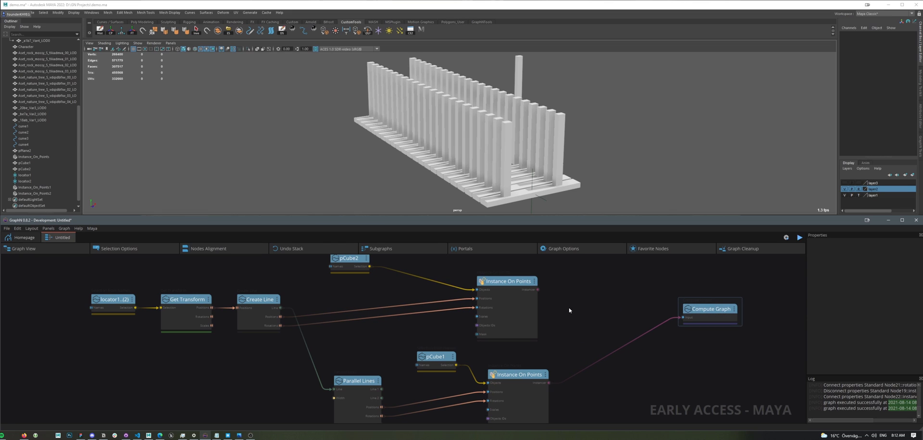
{"action": "left_click", "coordinate": [586, 318]}
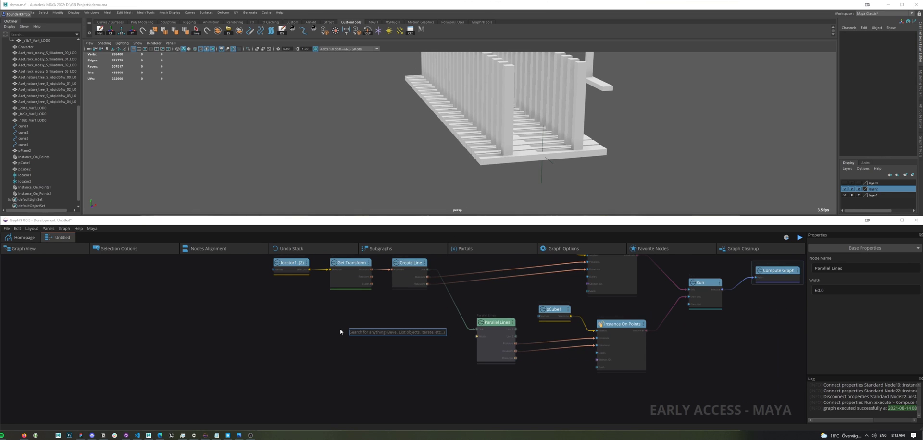
Add a Get Objects Radii node for pCube2 and wire its radius into Parallel Lines width
{"action": "type", "text": "radii"}
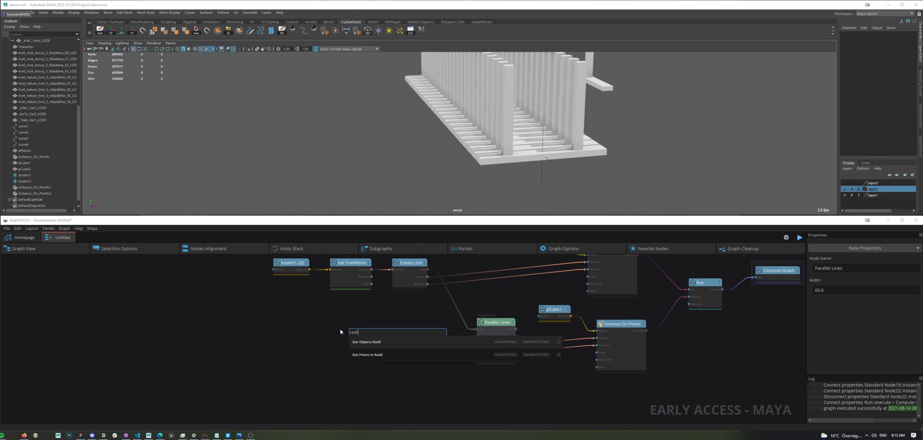
{"action": "left_click", "coordinate": [359, 342]}
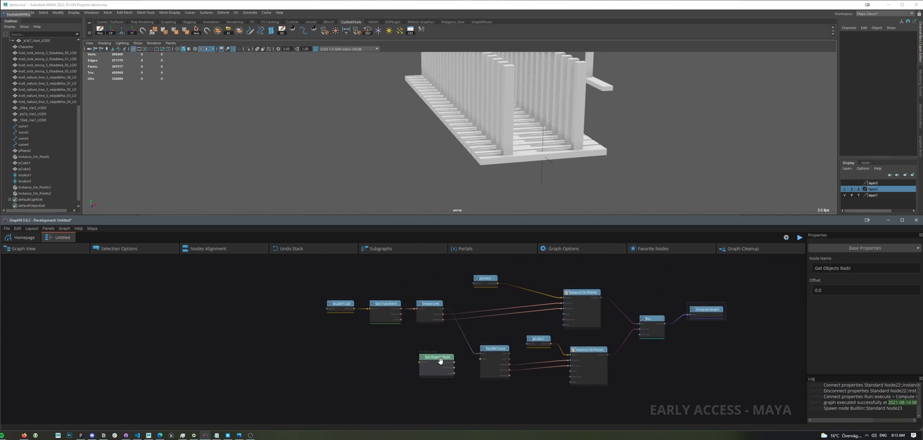
{"action": "left_click", "coordinate": [484, 279]}
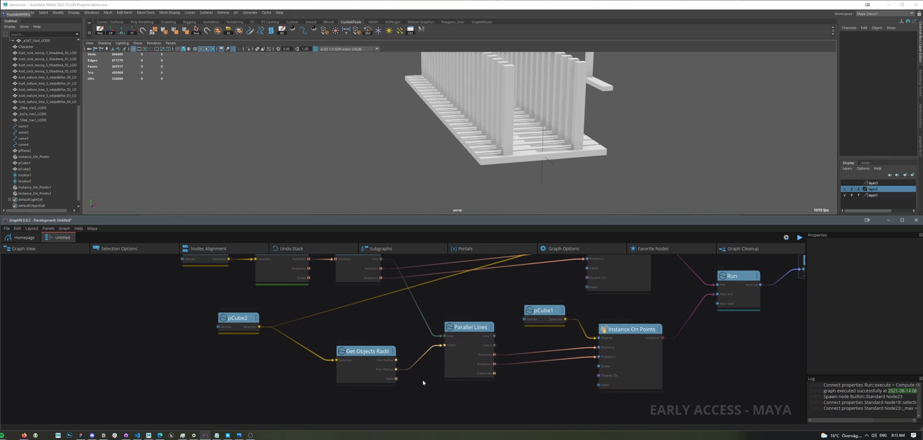
Try radii offsets 50, -50, -60 and settle on -75.0 so posts sit at the deck edges
{"action": "left_click", "coordinate": [366, 352]}
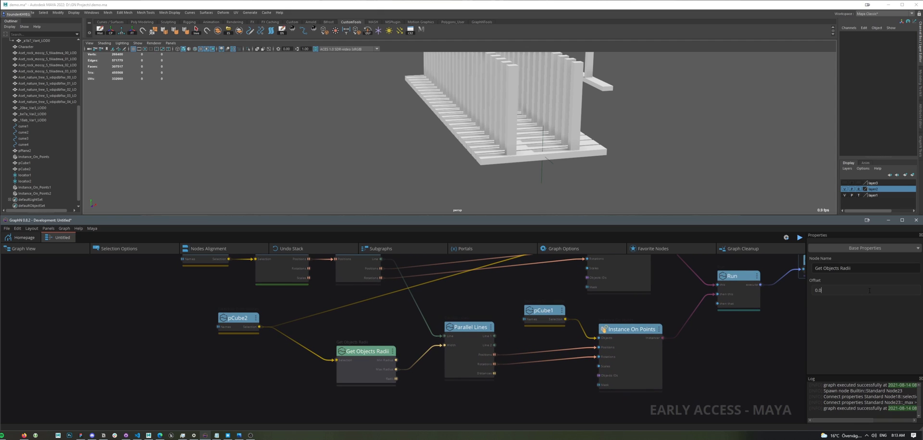
{"action": "type", "text": "50"}
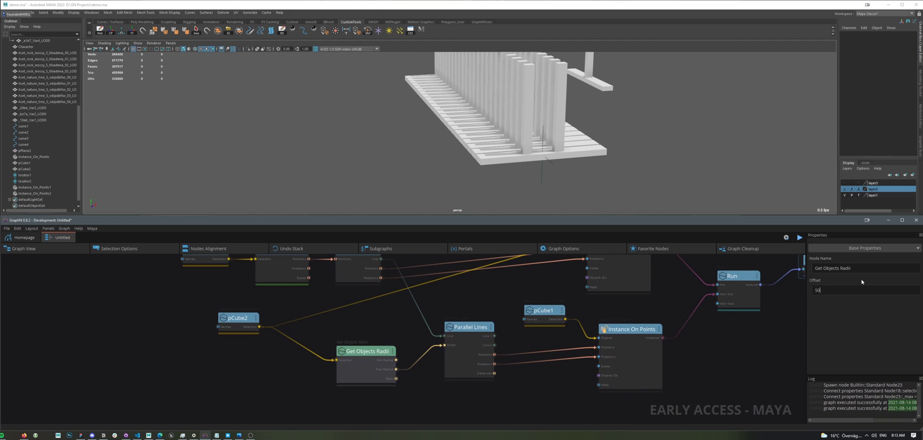
{"action": "type", "text": "-50.0"}
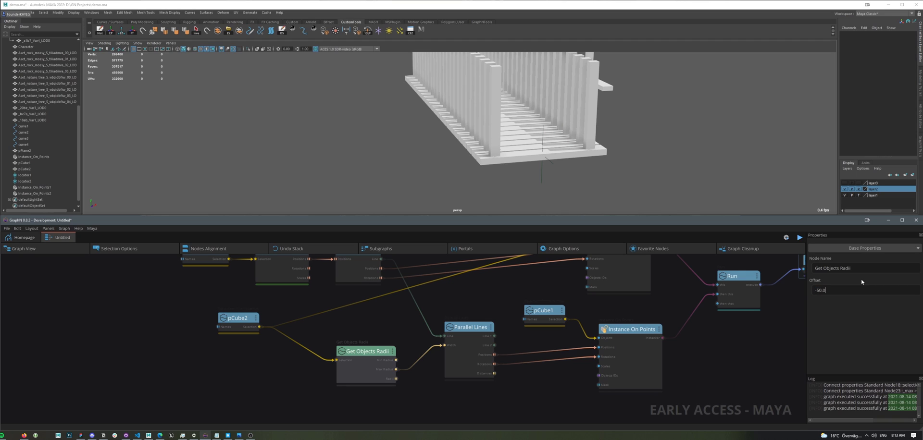
{"action": "type", "text": "-60.0"}
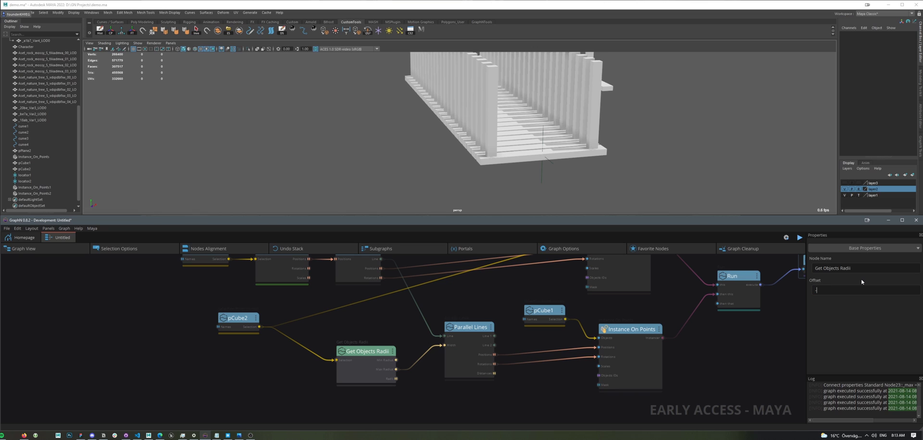
{"action": "type", "text": "-75.0"}
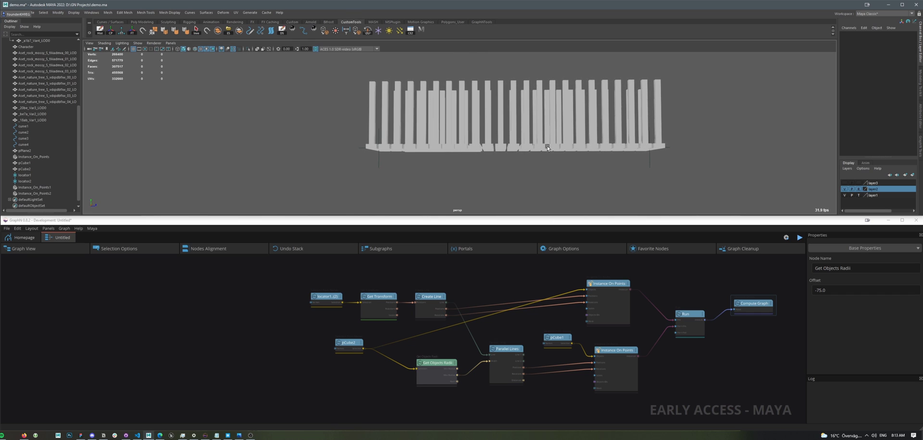
{"action": "mouse_move", "coordinate": [400, 343]}
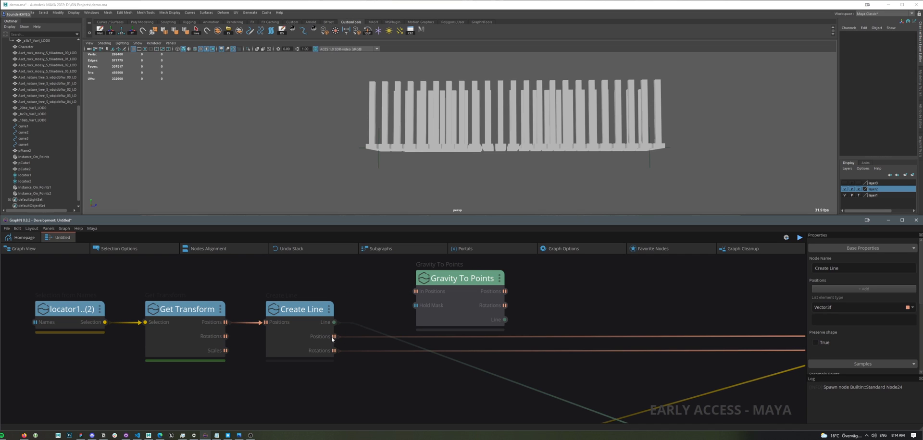
{"action": "mouse_move", "coordinate": [338, 343]}
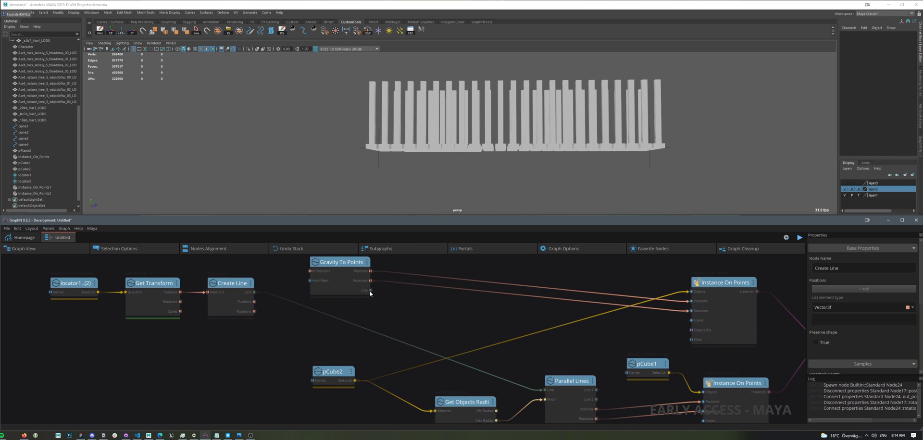
Insert Gravity To Points between Create Line and Instance On Points and recompute the sagging bridge
{"action": "left_click", "coordinate": [340, 262]}
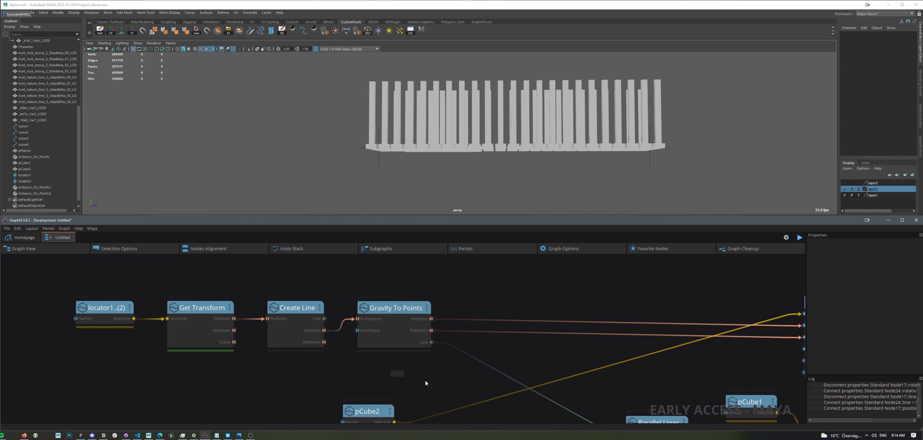
{"action": "left_click", "coordinate": [394, 308]}
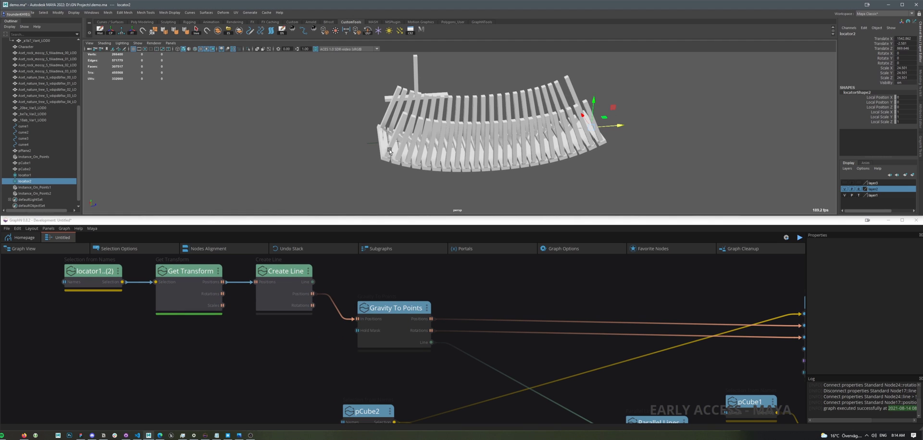
{"action": "left_click", "coordinate": [20, 175]}
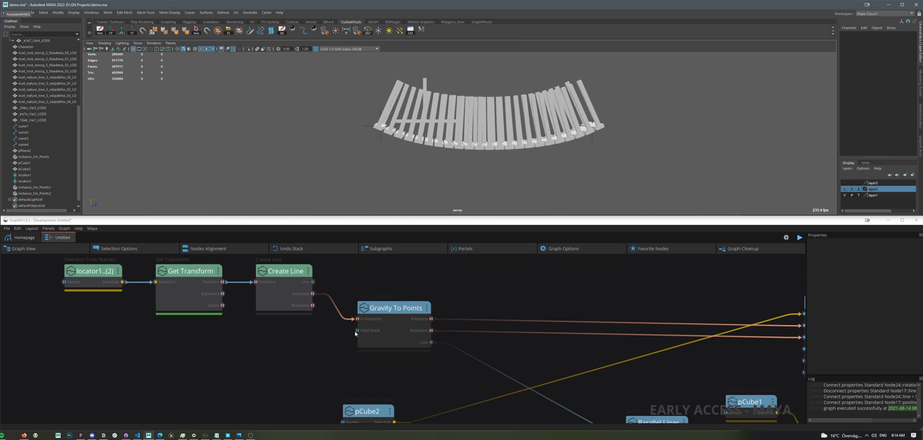
{"action": "left_click", "coordinate": [394, 308]}
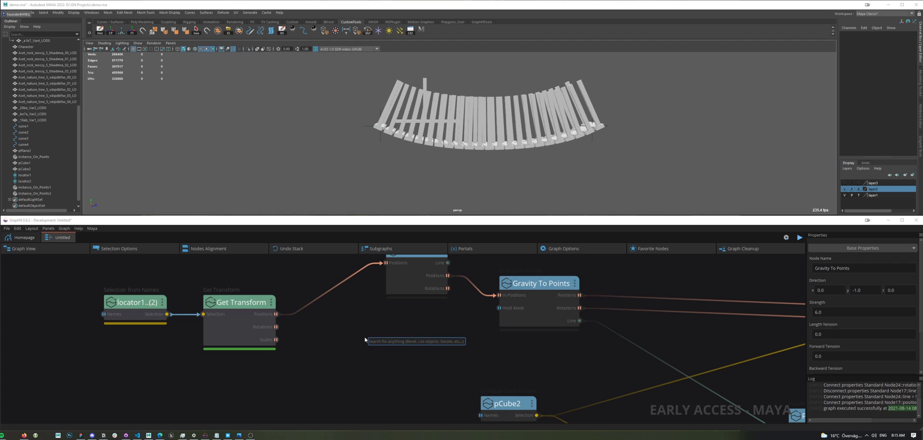
Add Get Points In Radii fed by line positions and the locators' positions as target points
{"action": "type", "text": "radi"}
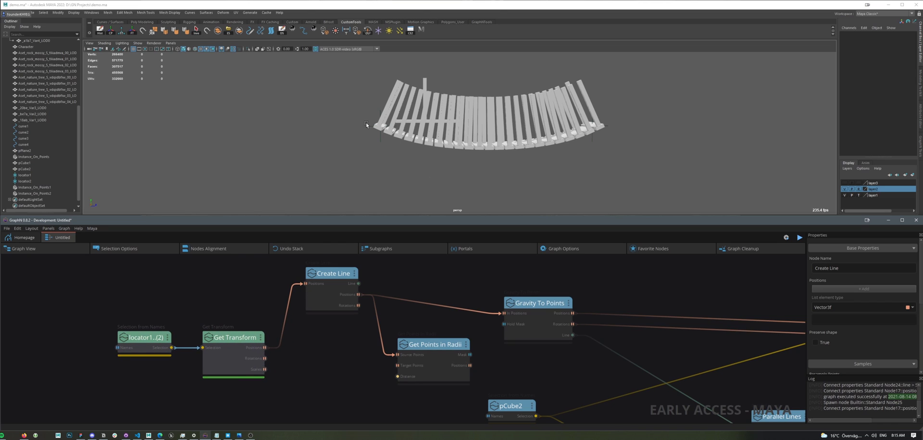
{"action": "left_click", "coordinate": [25, 181]}
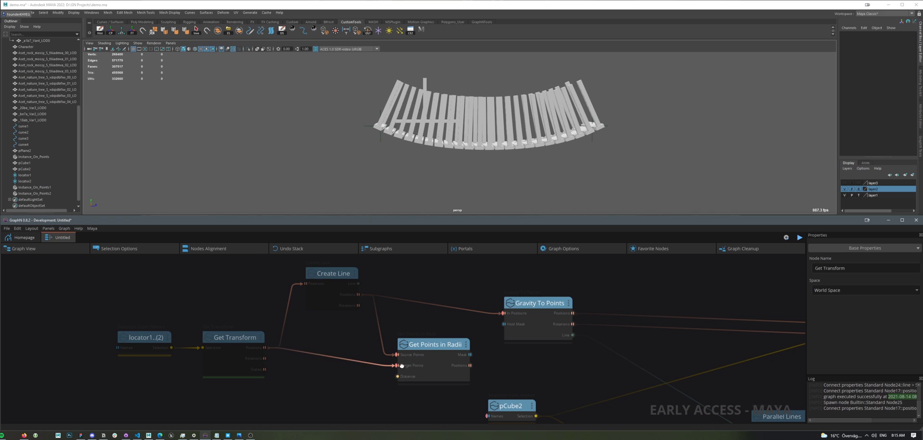
{"action": "left_click", "coordinate": [434, 346]}
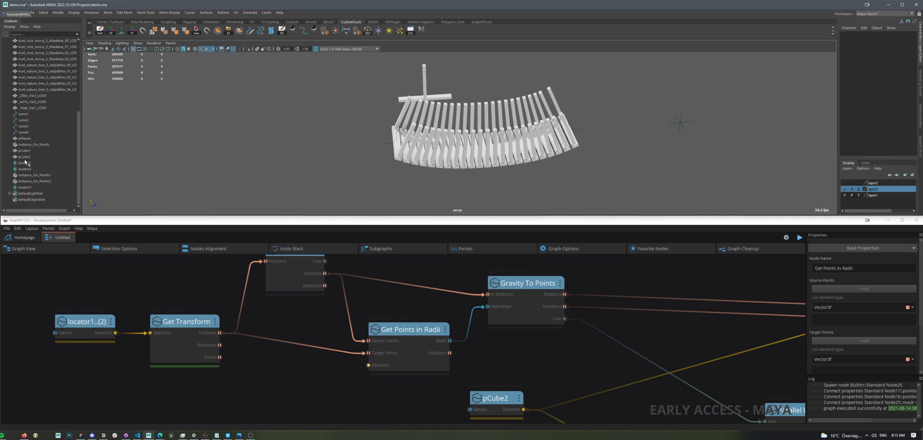
{"action": "left_click", "coordinate": [23, 188]}
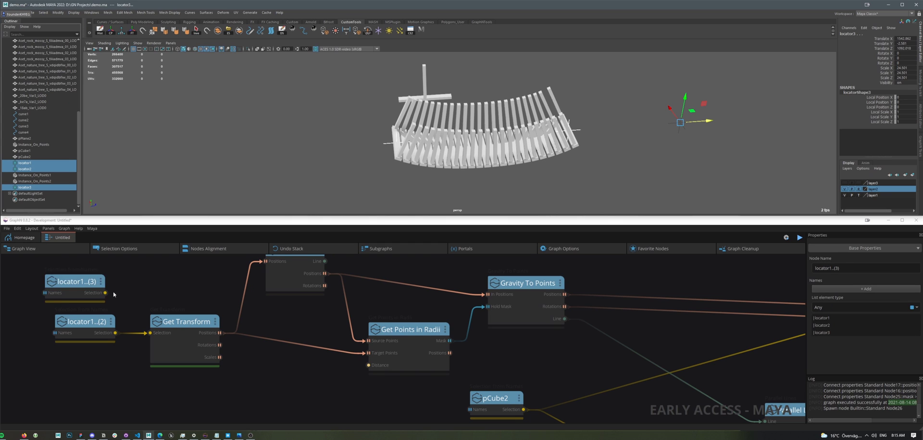
Wire its mask into Hold Mask and use locator1..locator3 so the sag anchors at the supports
{"action": "left_click", "coordinate": [185, 321]}
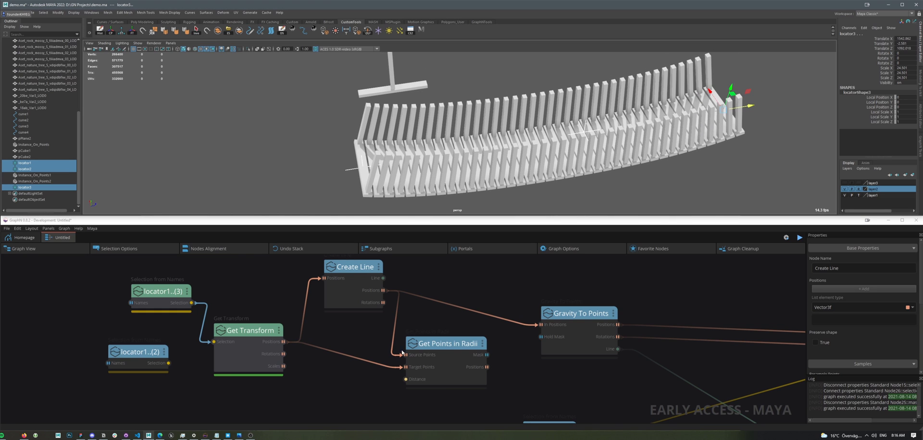
{"action": "left_click", "coordinate": [450, 344]}
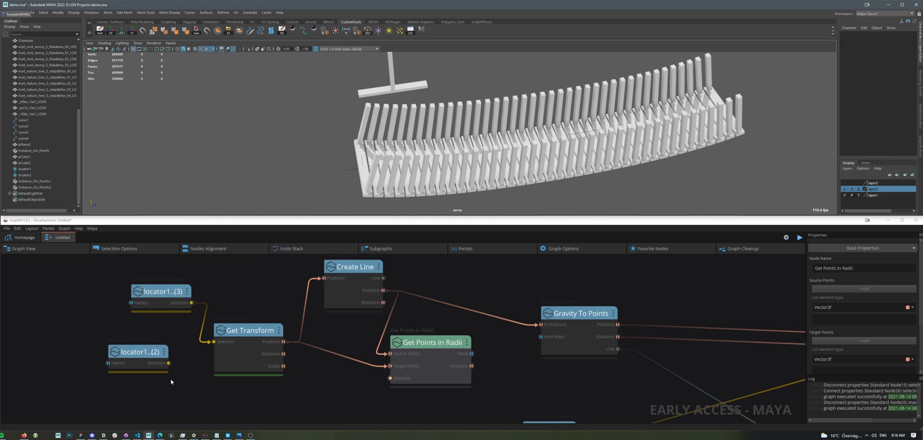
{"action": "left_click", "coordinate": [135, 352]}
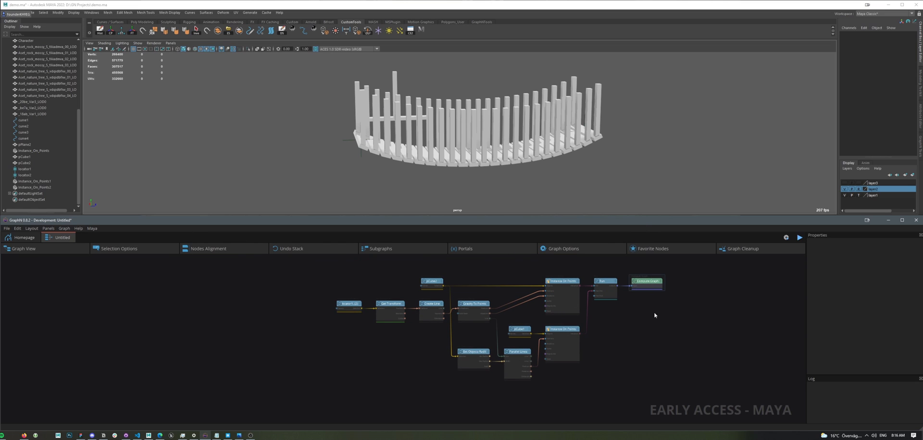
{"action": "mouse_move", "coordinate": [231, 250]}
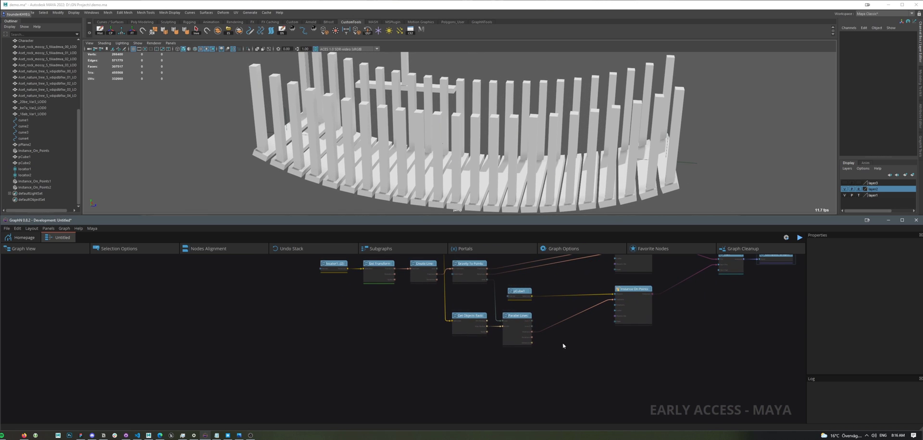
Add a Random Value node outputting a Vector Array with Y max 1.25
{"action": "left_click", "coordinate": [635, 289]}
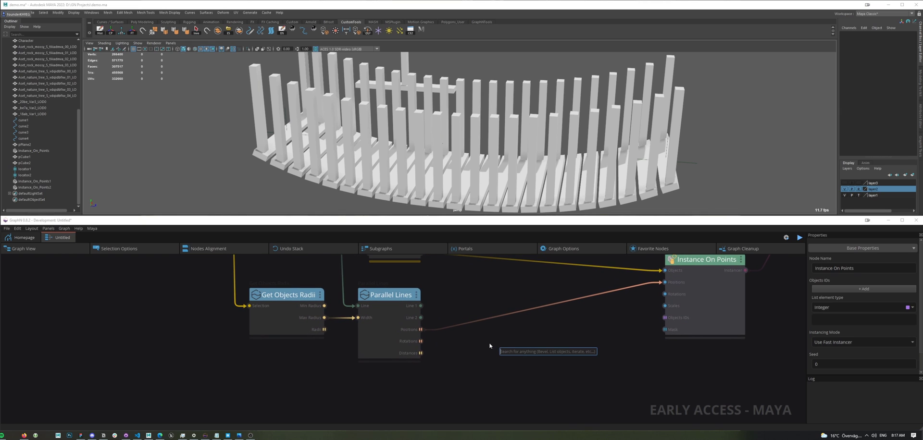
{"action": "type", "text": "random v"}
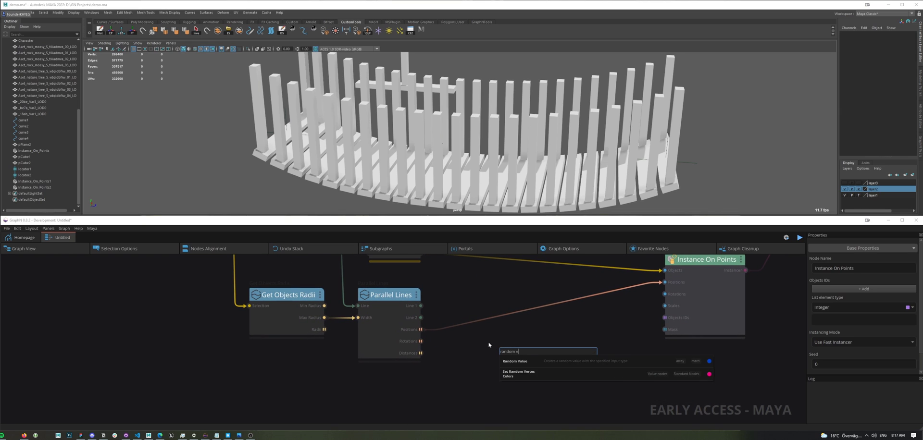
{"action": "left_click", "coordinate": [524, 361]}
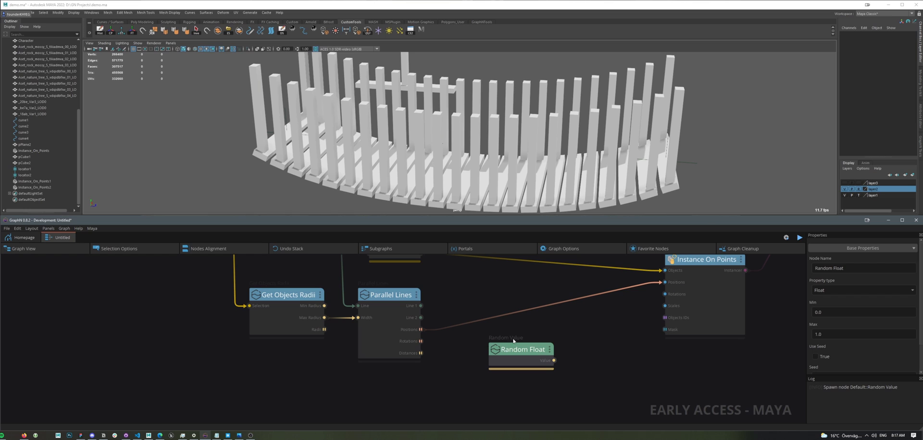
{"action": "left_click", "coordinate": [860, 289]}
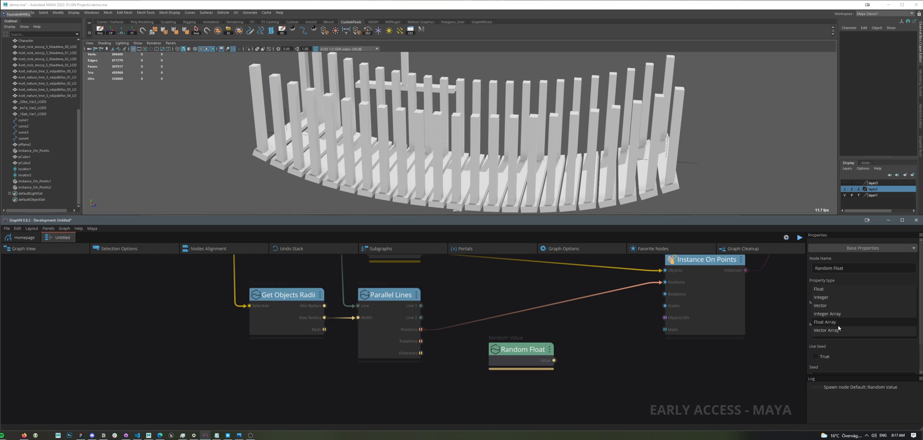
{"action": "left_click", "coordinate": [828, 330]}
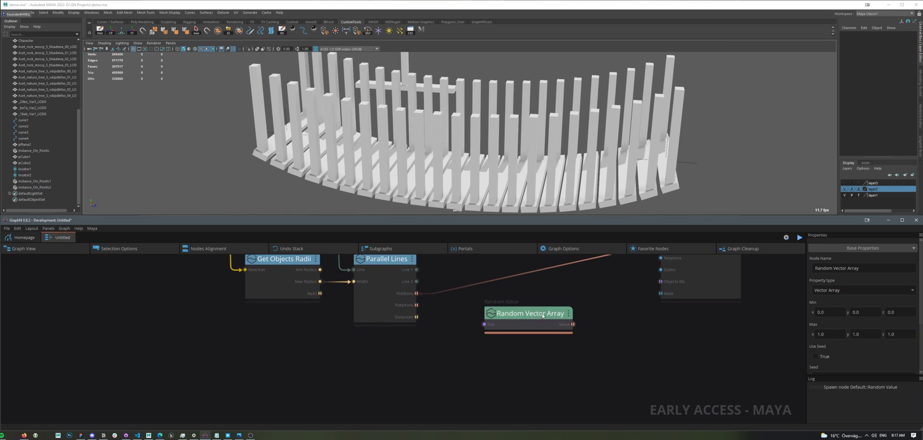
{"action": "left_click_drag", "start_coordinate": [528, 313], "coordinate": [550, 322]}
{"action": "type", "text": "0.8"}
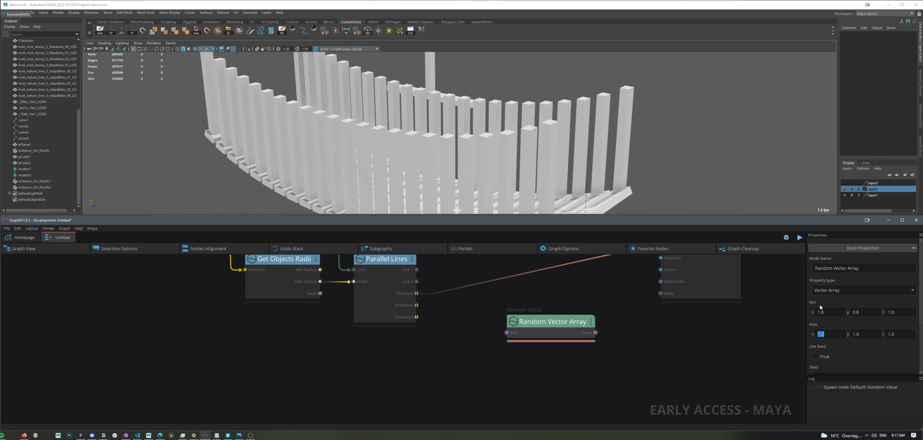
{"action": "type", "text": "1.25"}
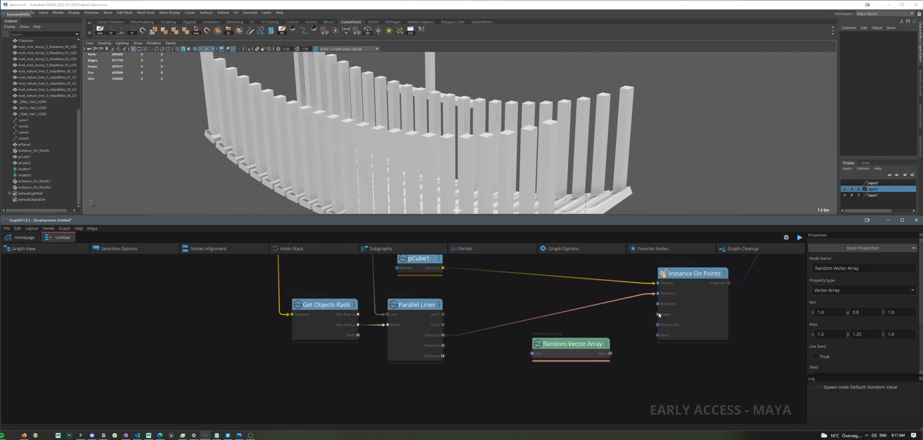
Wire Positions through Array Size into the random node, feed Value to Scales, then lower Y max to 1.1
{"action": "left_click_drag", "start_coordinate": [599, 351], "coordinate": [657, 314]}
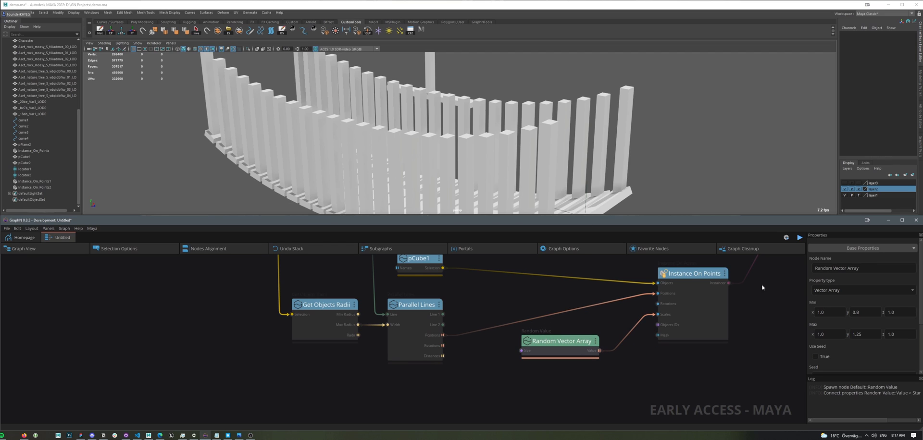
{"action": "left_click_drag", "start_coordinate": [560, 341], "coordinate": [569, 345]}
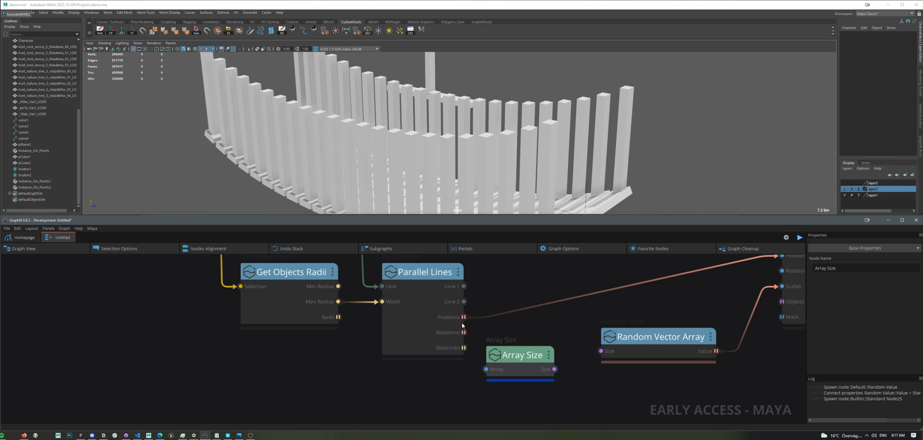
{"action": "left_click_drag", "start_coordinate": [520, 355], "coordinate": [536, 372]}
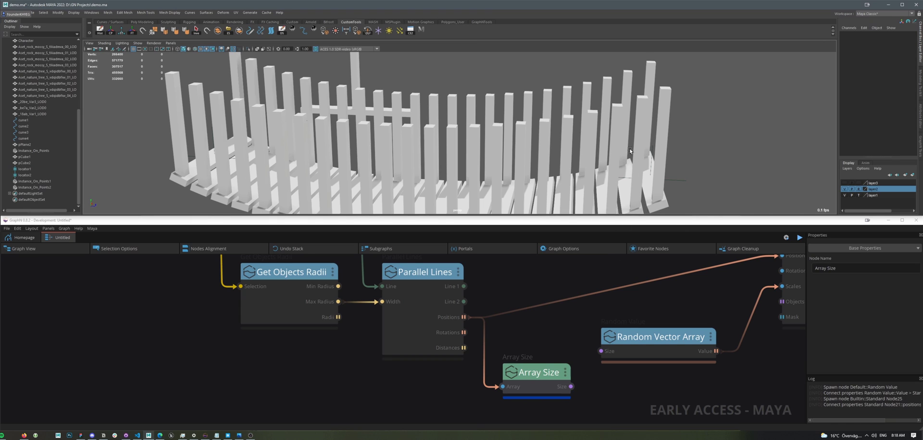
{"action": "left_click", "coordinate": [24, 175]}
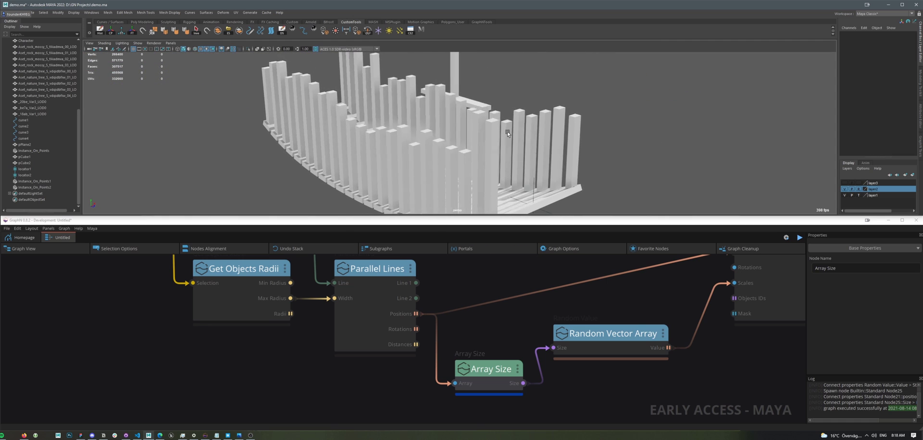
{"action": "left_click", "coordinate": [611, 333]}
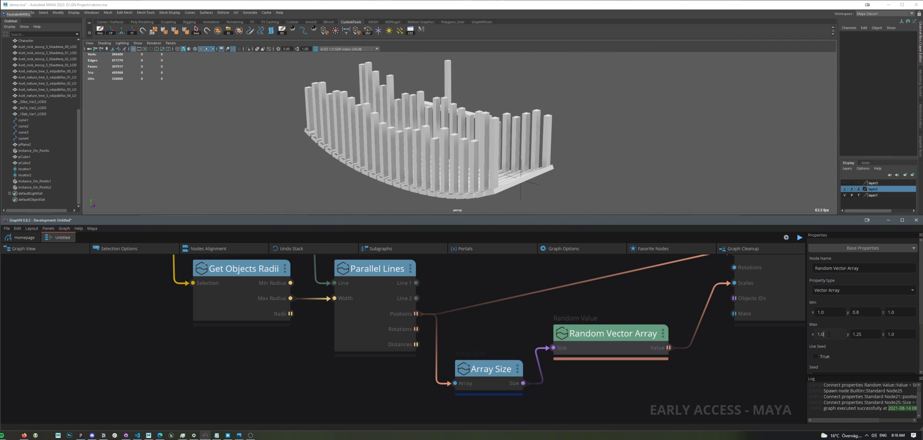
{"action": "type", "text": "1.1"}
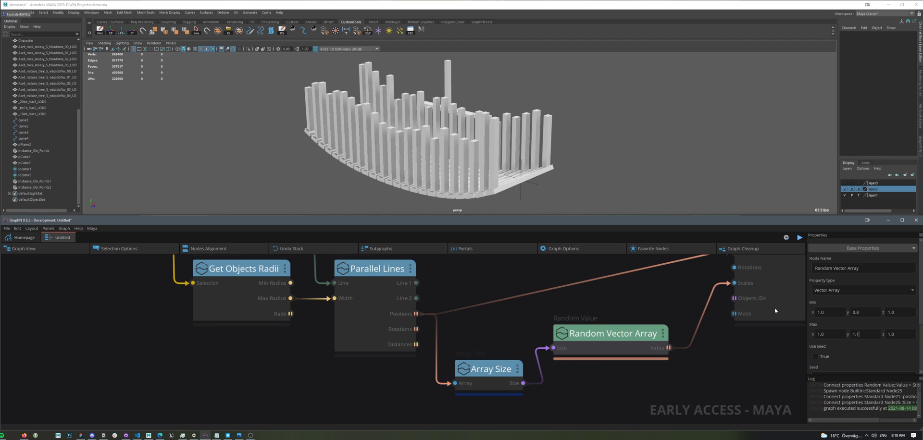
Duplicate the Random Vector Array with max 180 and wire it to Rotations on Instance On Points
{"action": "left_click", "coordinate": [858, 313]}
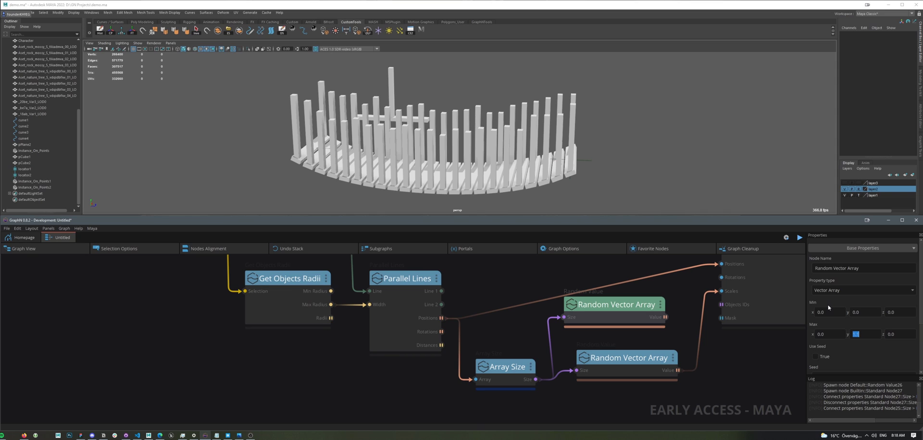
{"action": "type", "text": "180"}
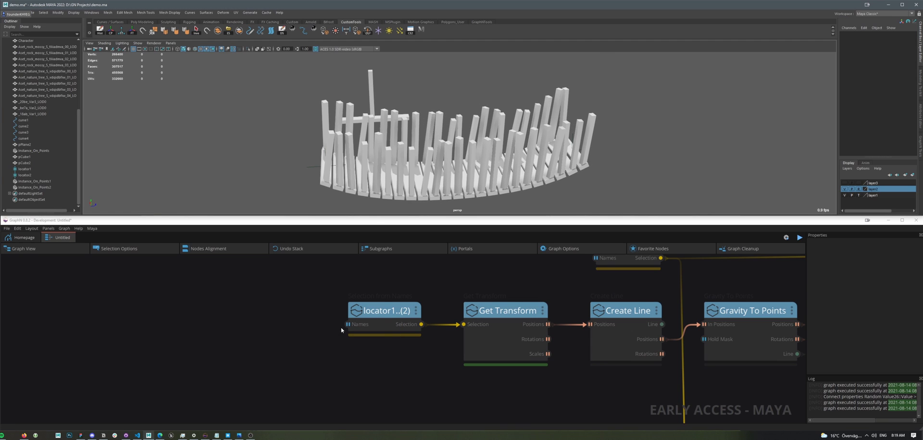
Expose the locator Names input as a graph parameter and show it in Maya's graph panel
{"action": "right_click", "coordinate": [359, 325]}
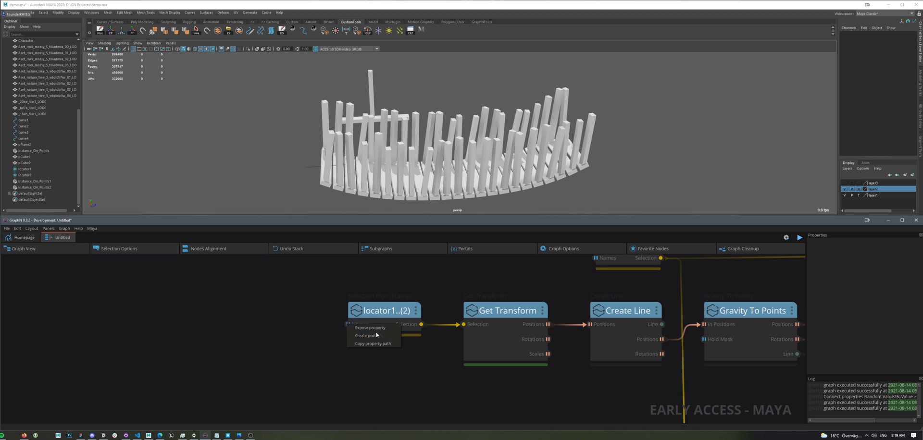
{"action": "left_click", "coordinate": [369, 327]}
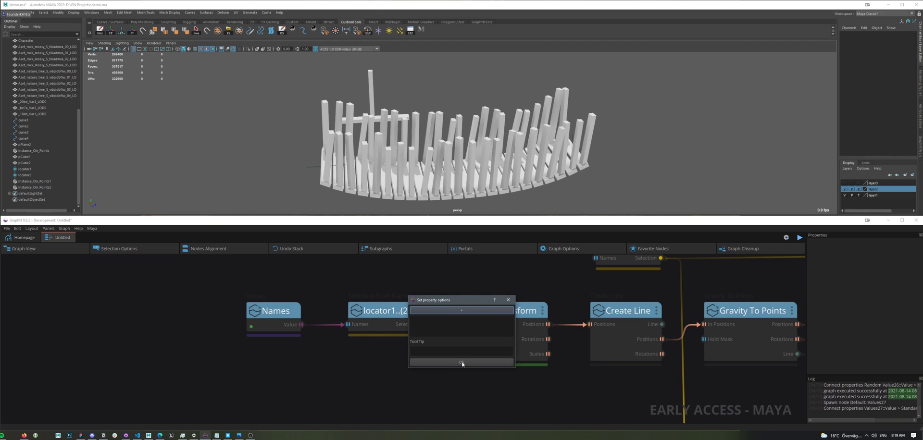
{"action": "left_click", "coordinate": [462, 363]}
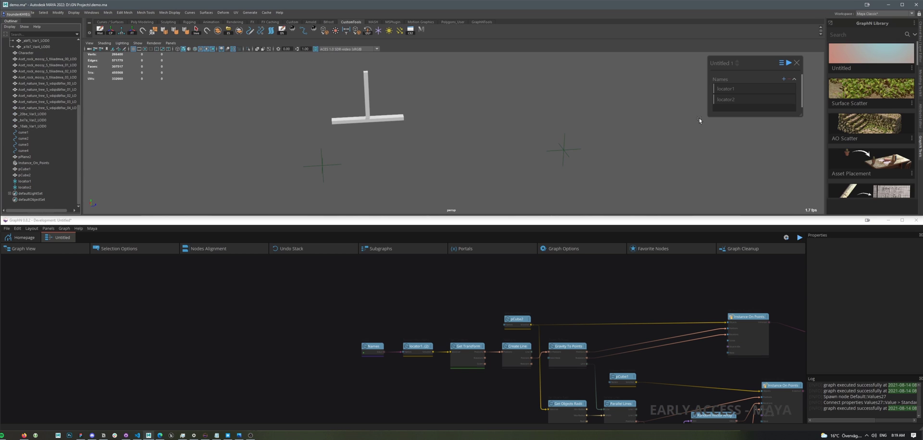
{"action": "left_click", "coordinate": [781, 63]}
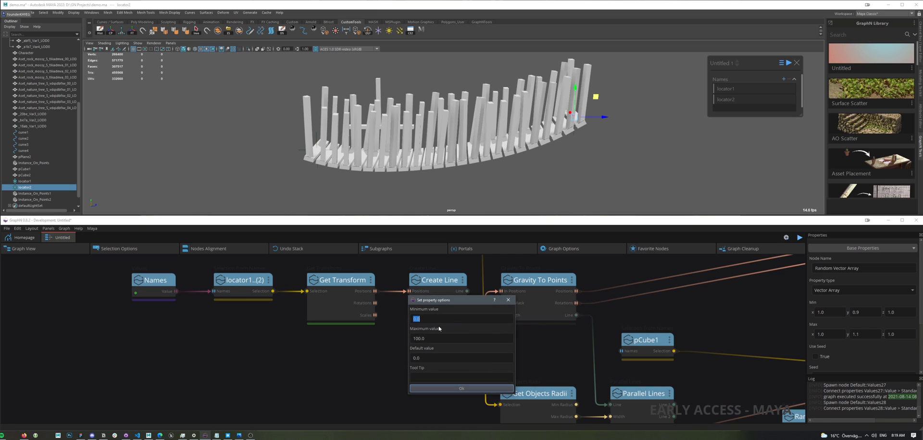
Expose gravity Strength (0–30, default 10), then drag its slider to deepen and flatten the bridge sag
{"action": "left_click", "coordinate": [461, 338]}
{"action": "type", "text": "30"}
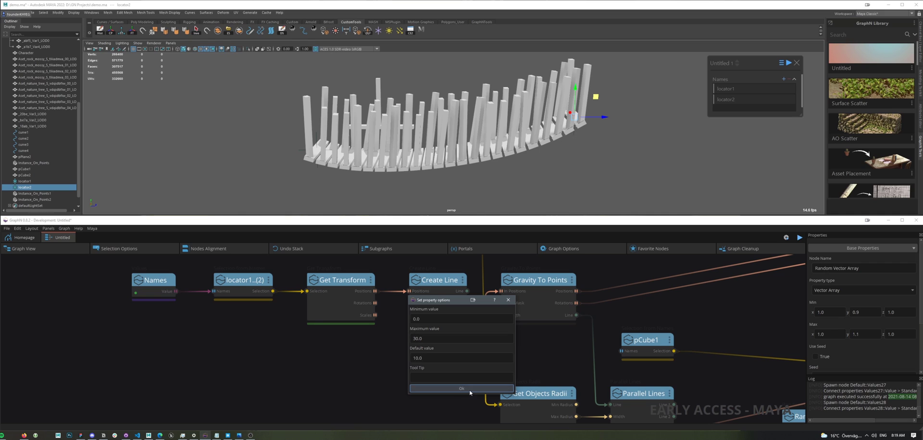
{"action": "left_click", "coordinate": [460, 388]}
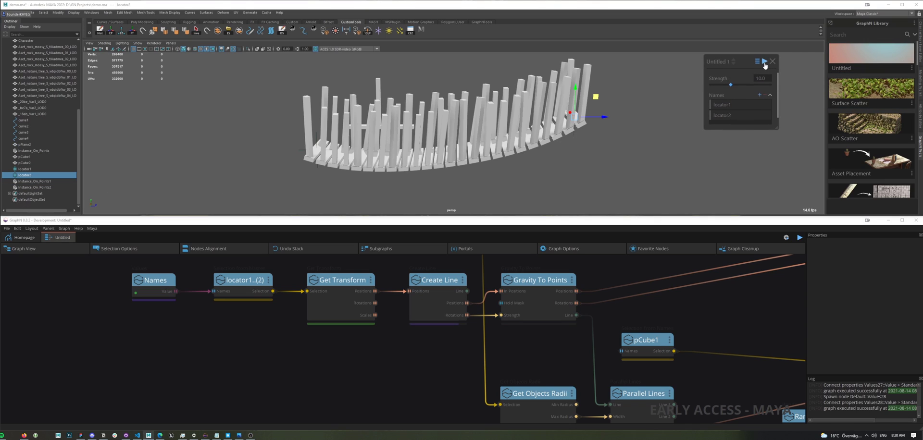
{"action": "left_click_drag", "start_coordinate": [731, 85], "coordinate": [725, 85]}
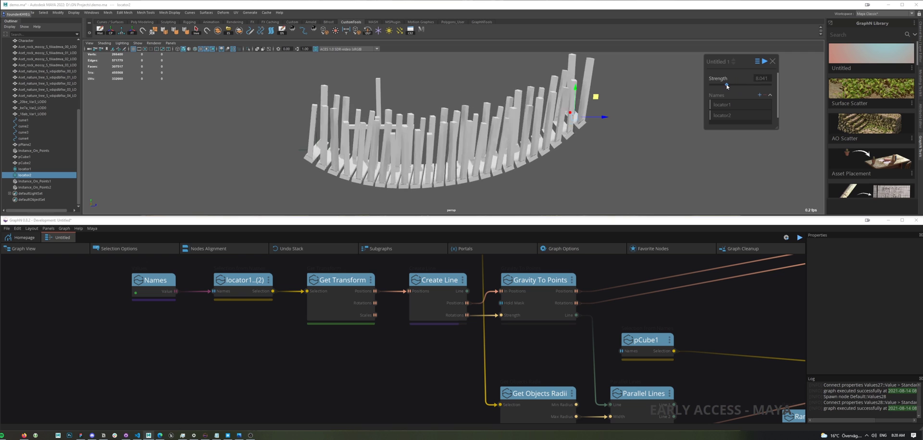
{"action": "left_click_drag", "start_coordinate": [727, 84], "coordinate": [721, 85]}
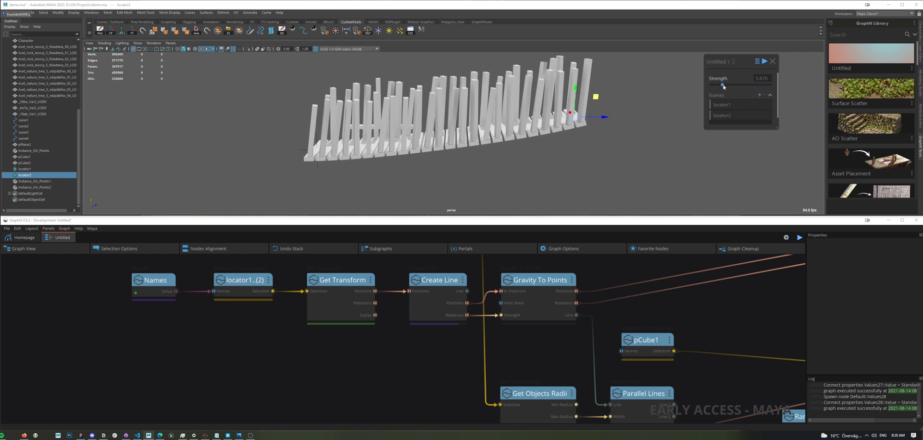
{"action": "left_click_drag", "start_coordinate": [715, 85], "coordinate": [730, 85]}
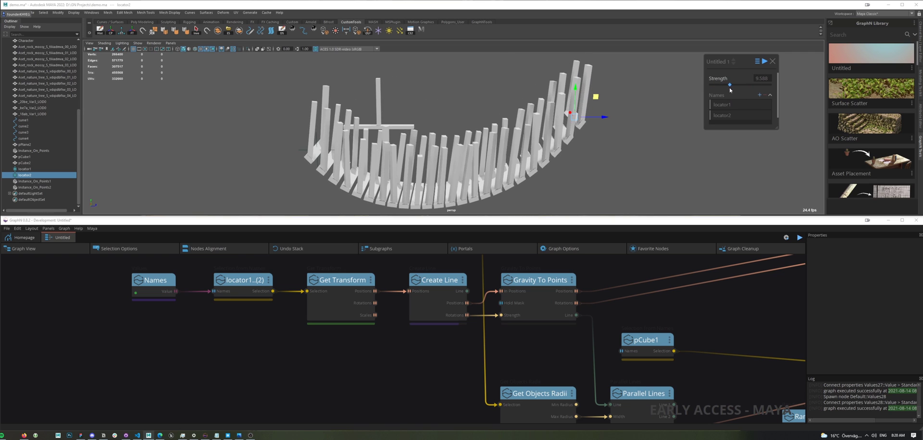